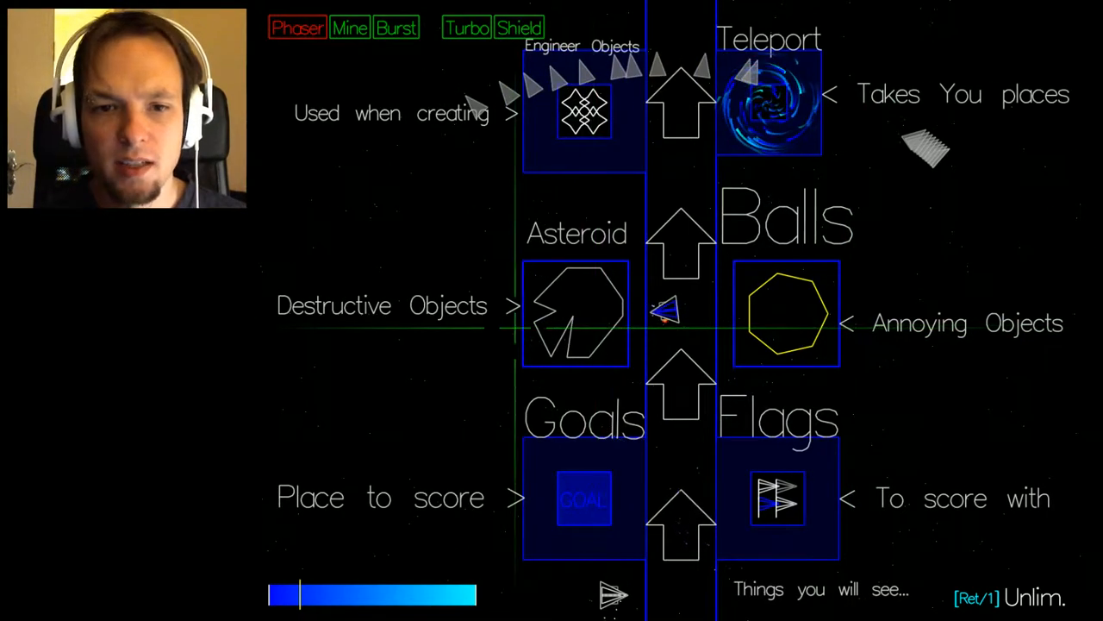
Step: Fly past the tutorial's object signs to the loadout zone on weapon and armor changes
scroll(up, 3)
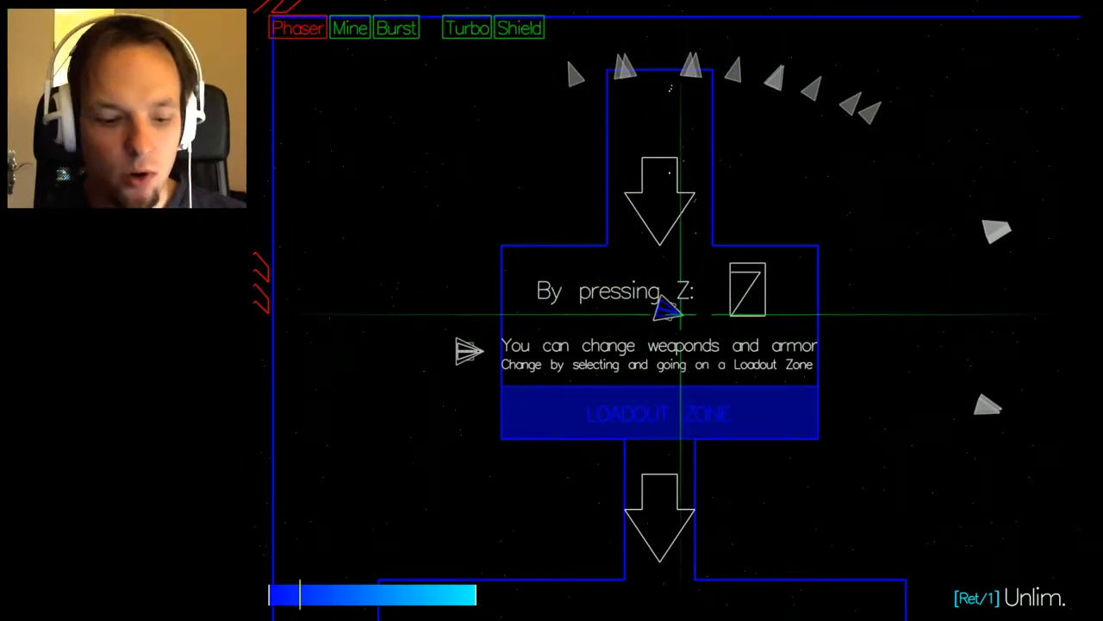
key(z)
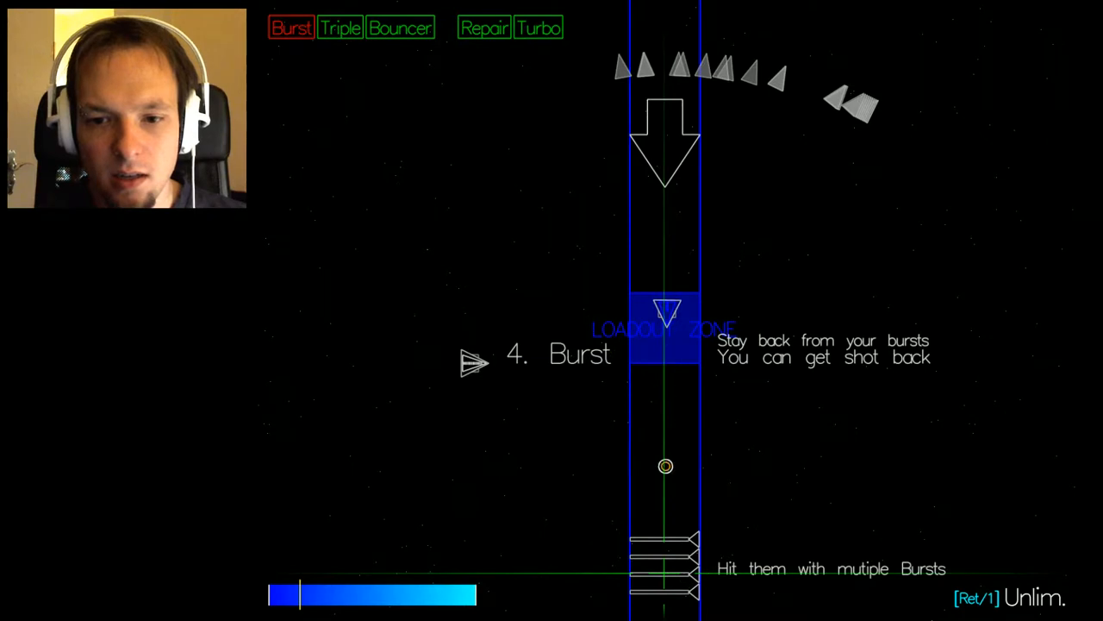
Step: Practise the Burst and Triple weapon lessons, then bring up the Game Menu
scroll(down, 3)
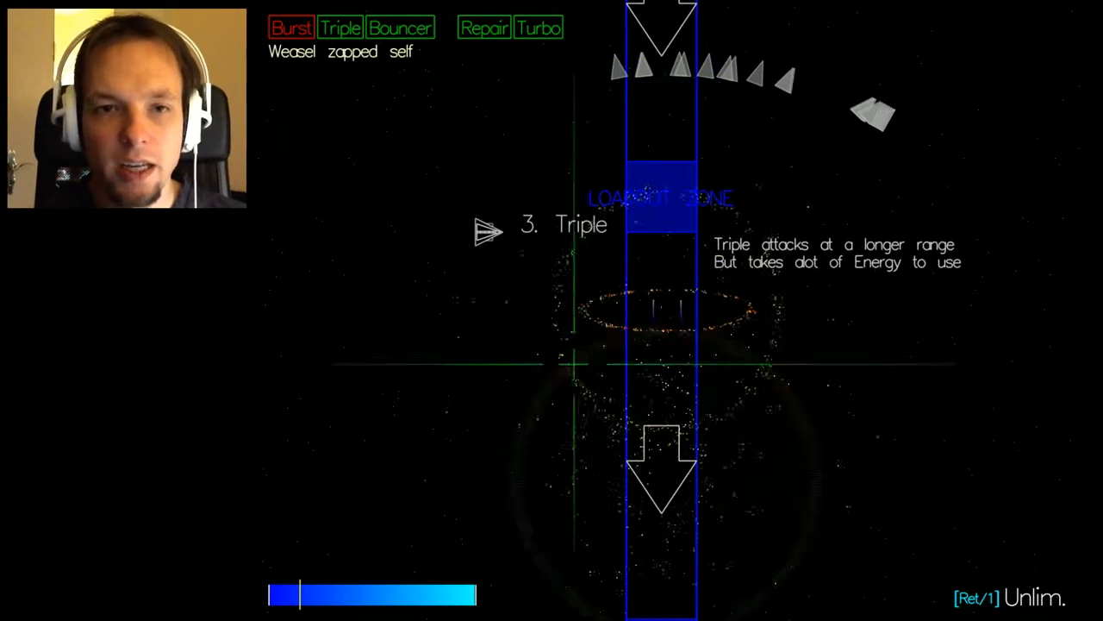
key(Escape)
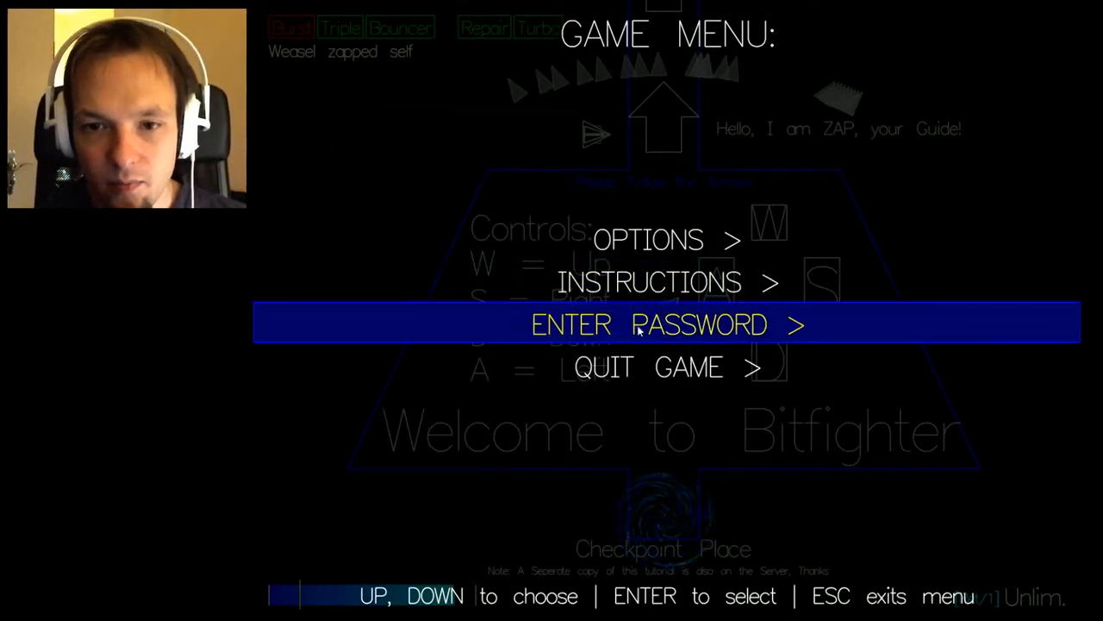
Step: Quit the tutorial, browse the Options settings unchanged, and return to the main menu
key(Down)
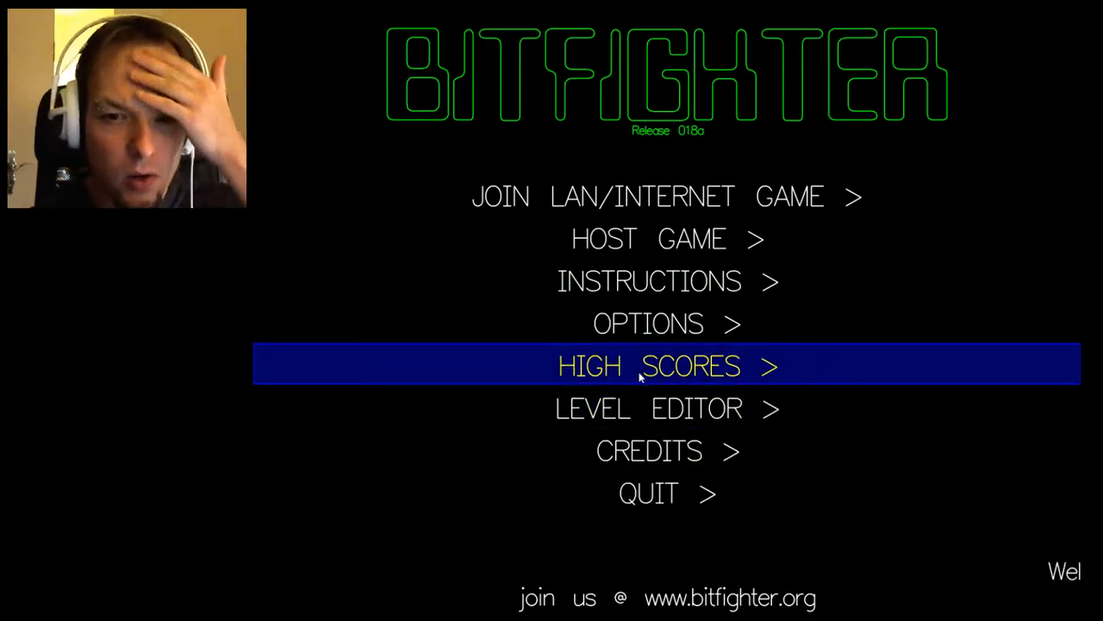
click(648, 324)
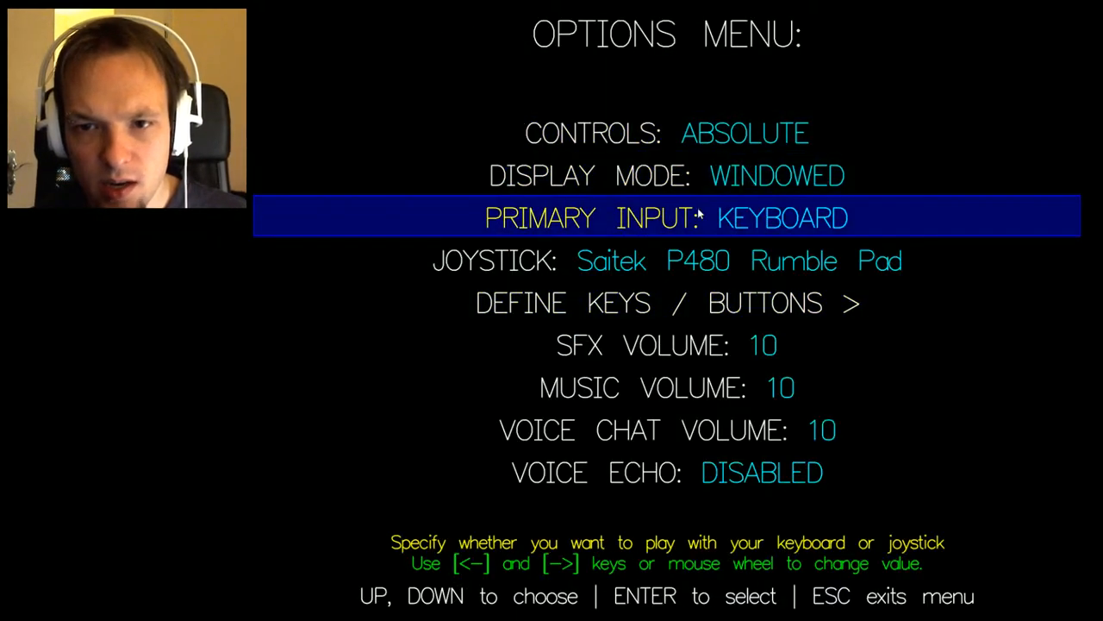
key(Down)
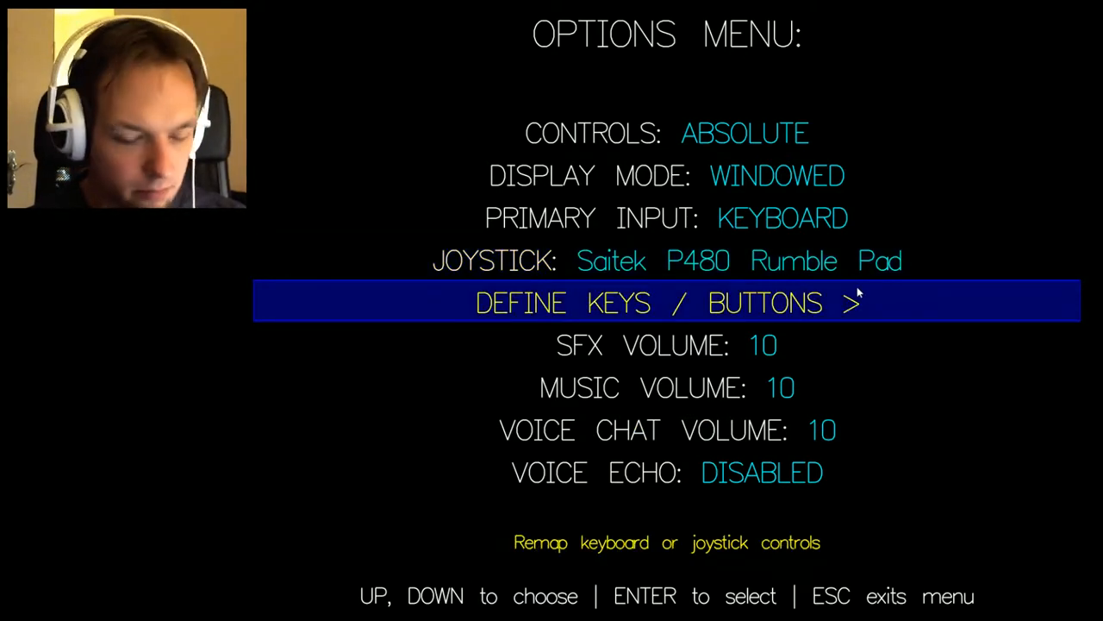
key(down)
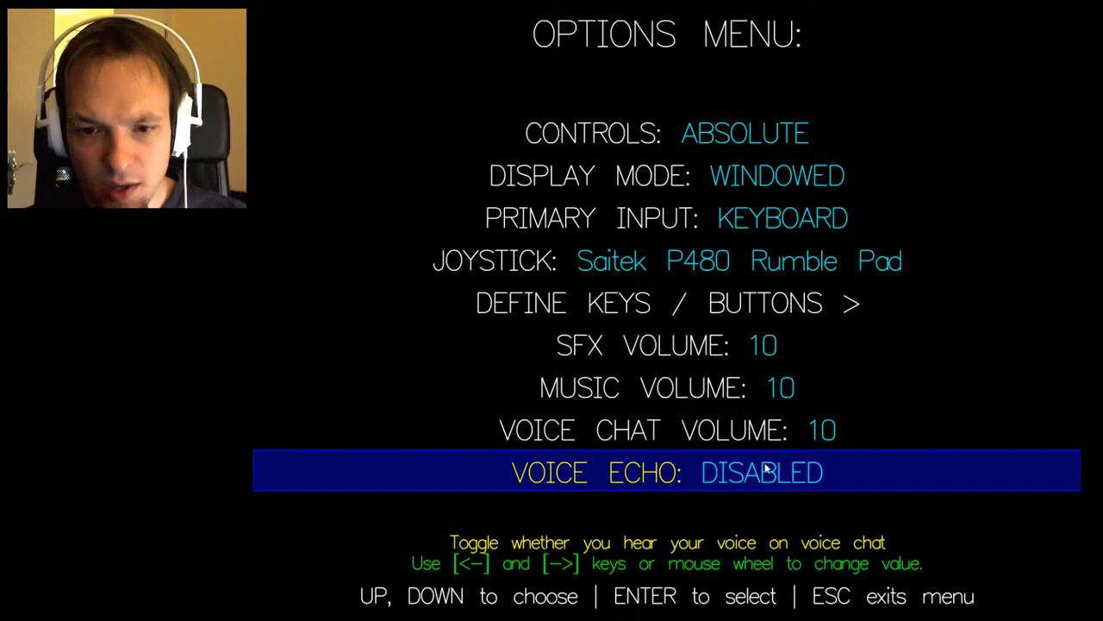
key(Escape)
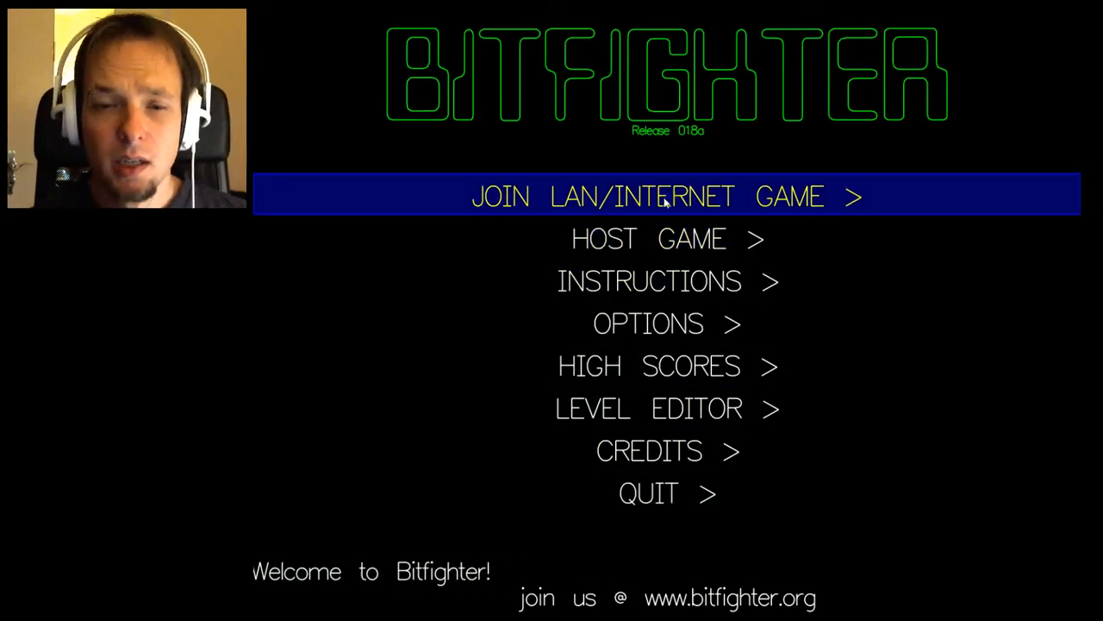
Step: Host a game with server name 'WeaselZone' and start hosting level Bitmatch01
click(667, 196)
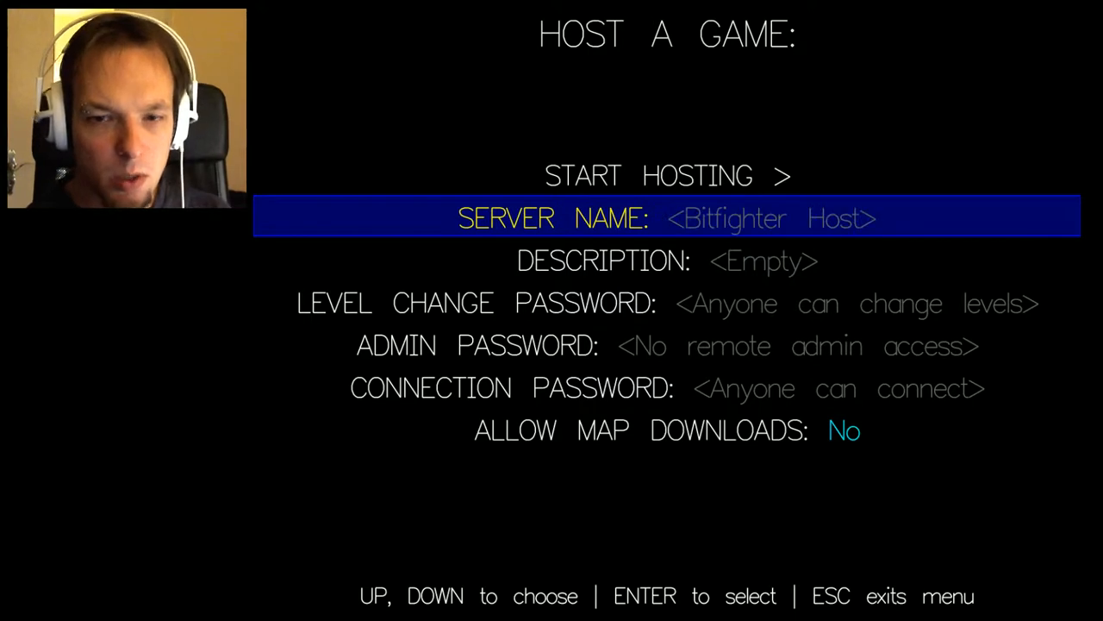
text(WeaselZone)
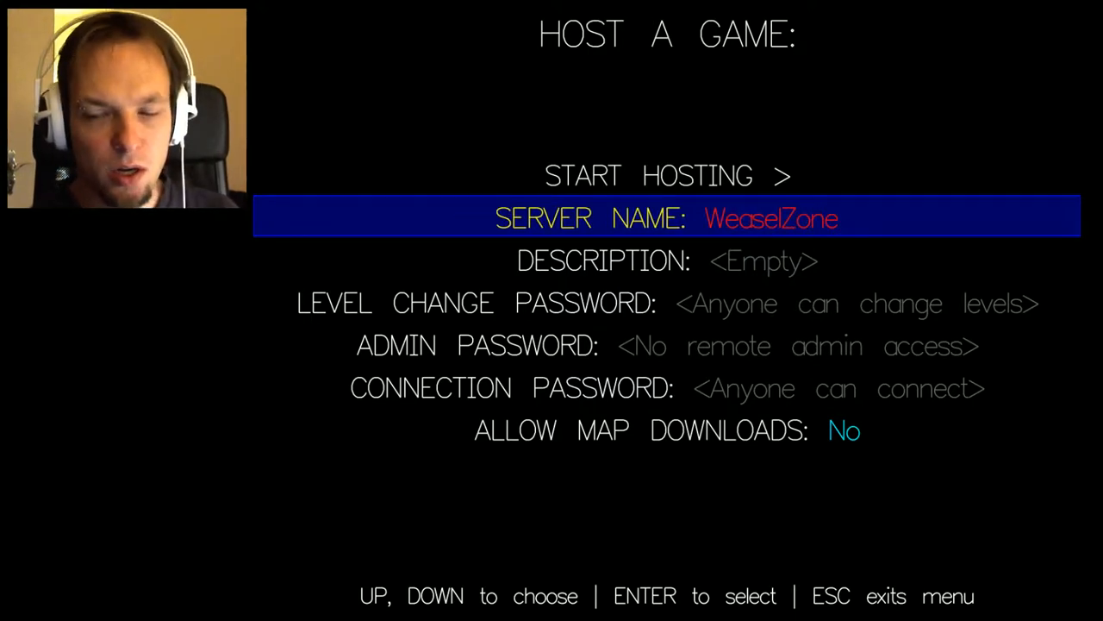
key(Down)
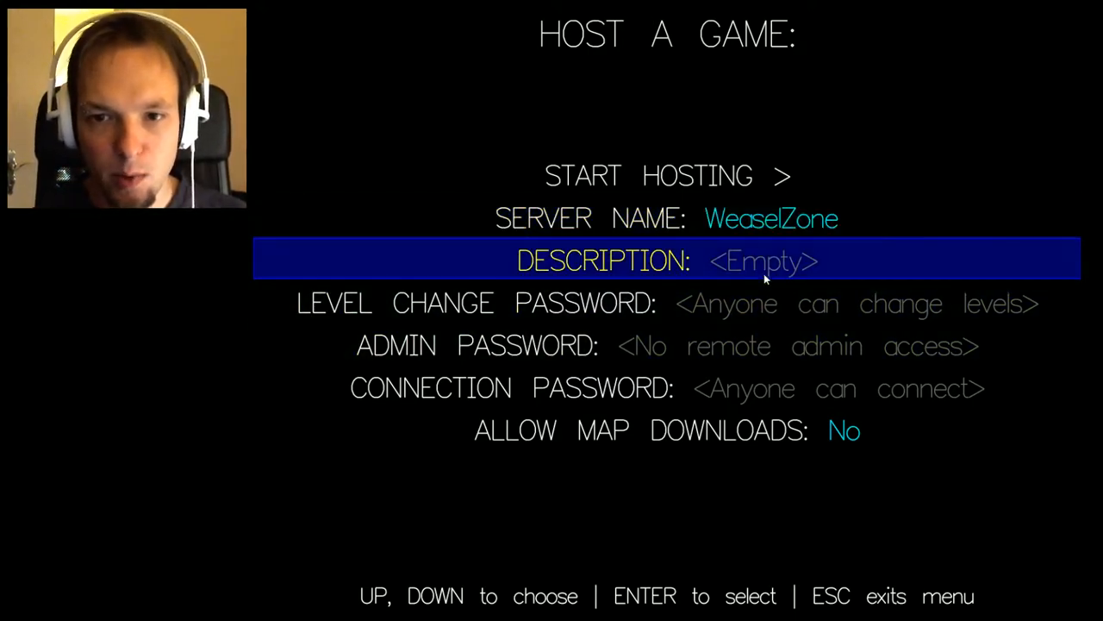
key(Down)
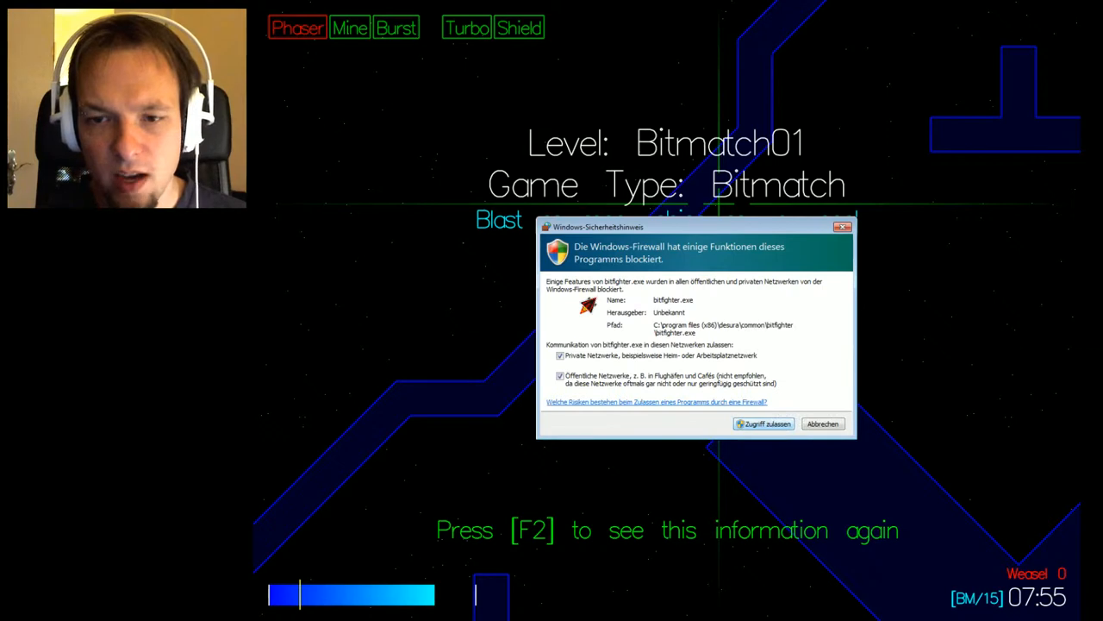
Step: Allow access on the firewall prompt, play Bitmatch01 to a score of 2, then open the Game Menu
click(763, 424)
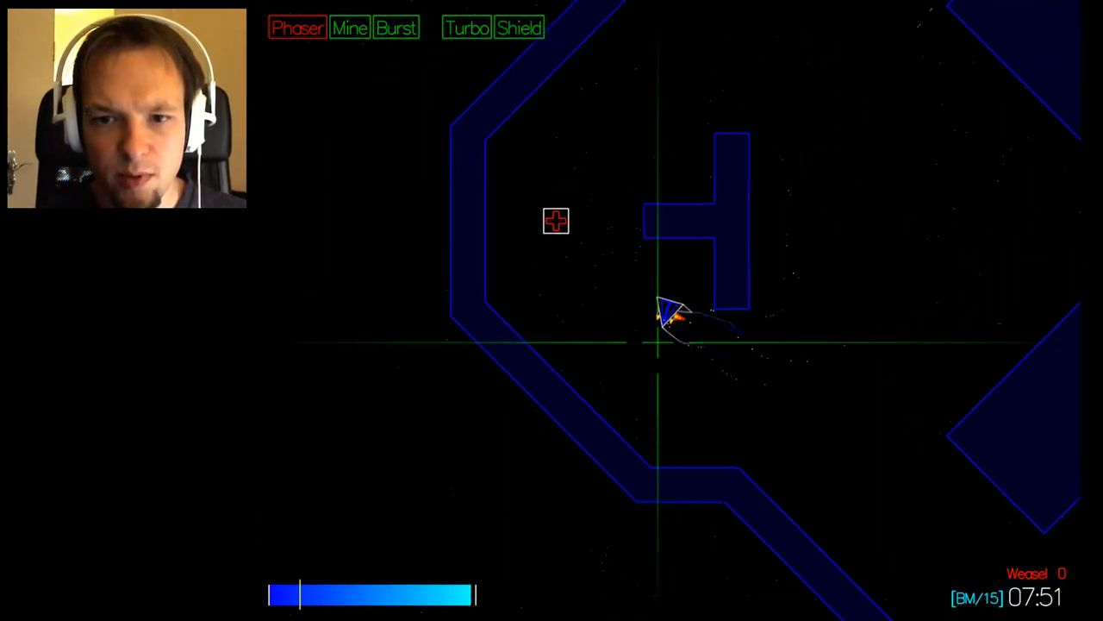
key(Escape)
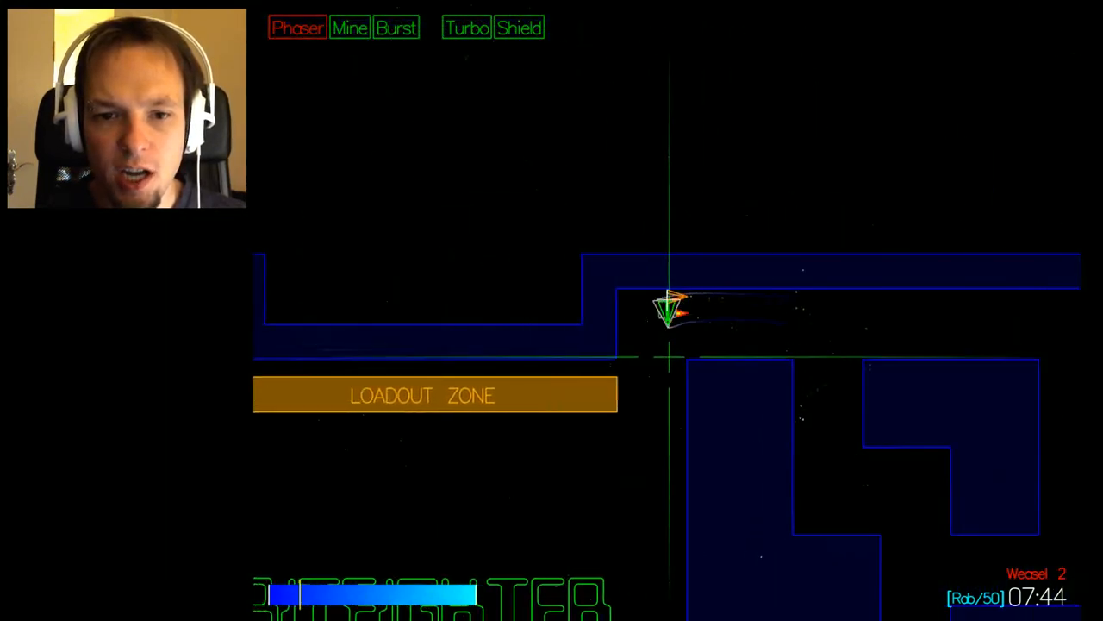
key(Escape)
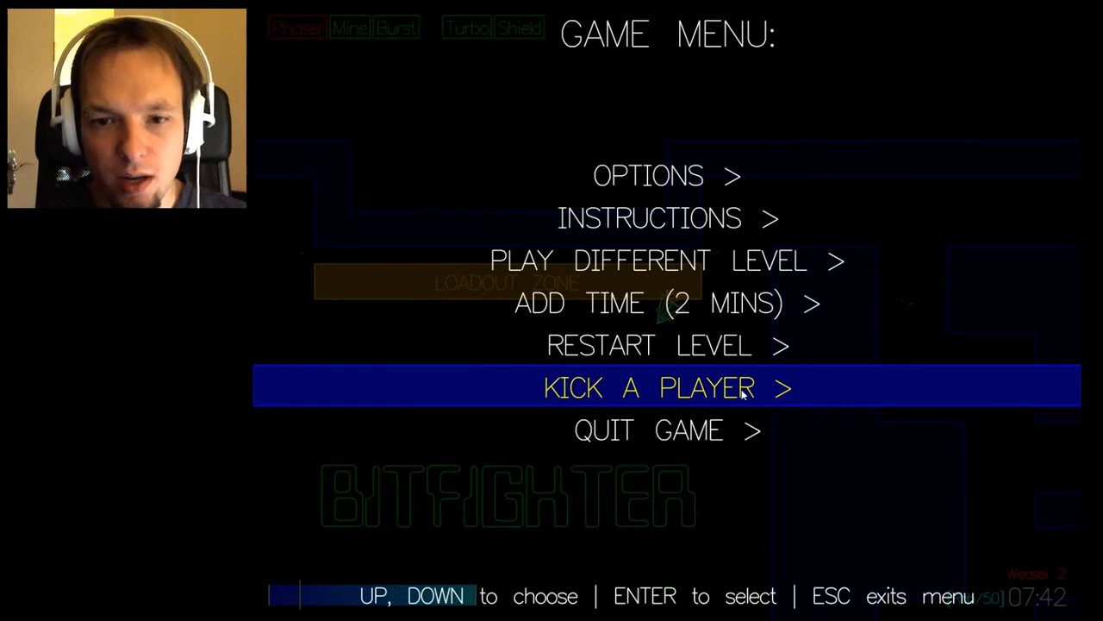
Step: Attempt Kick A Player, then quit the match and open the Internet game lobby
key(Return)
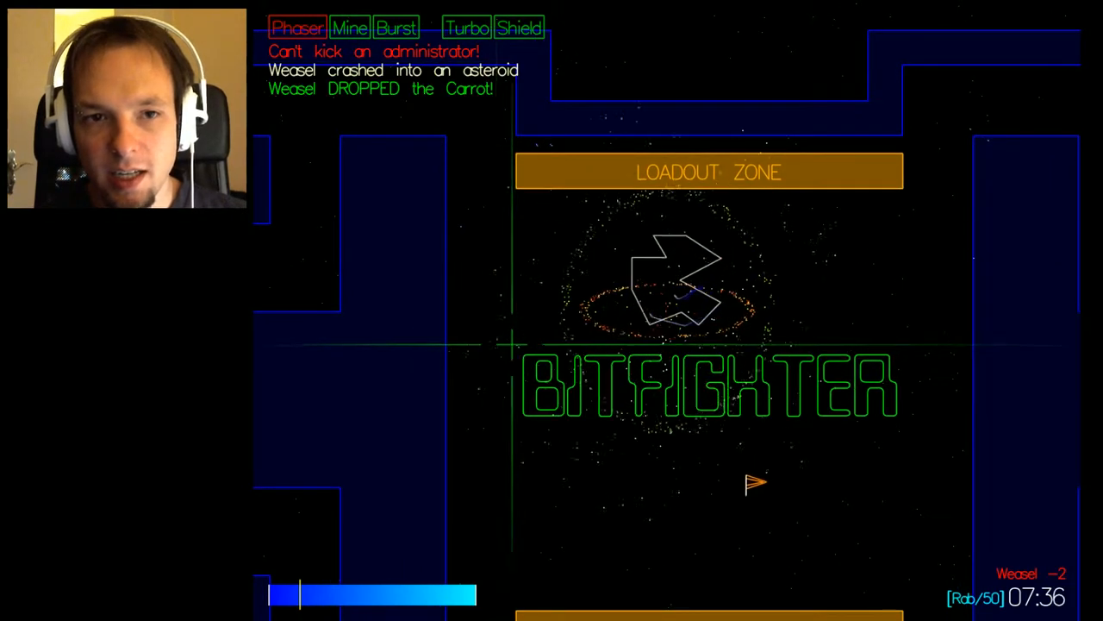
key(Escape)
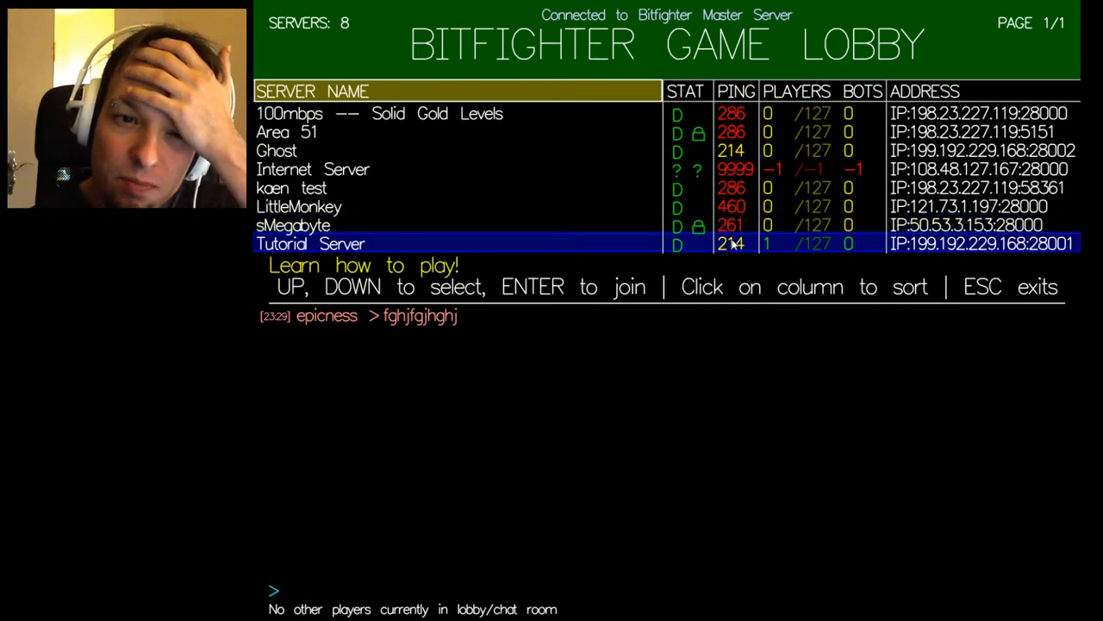
click(344, 169)
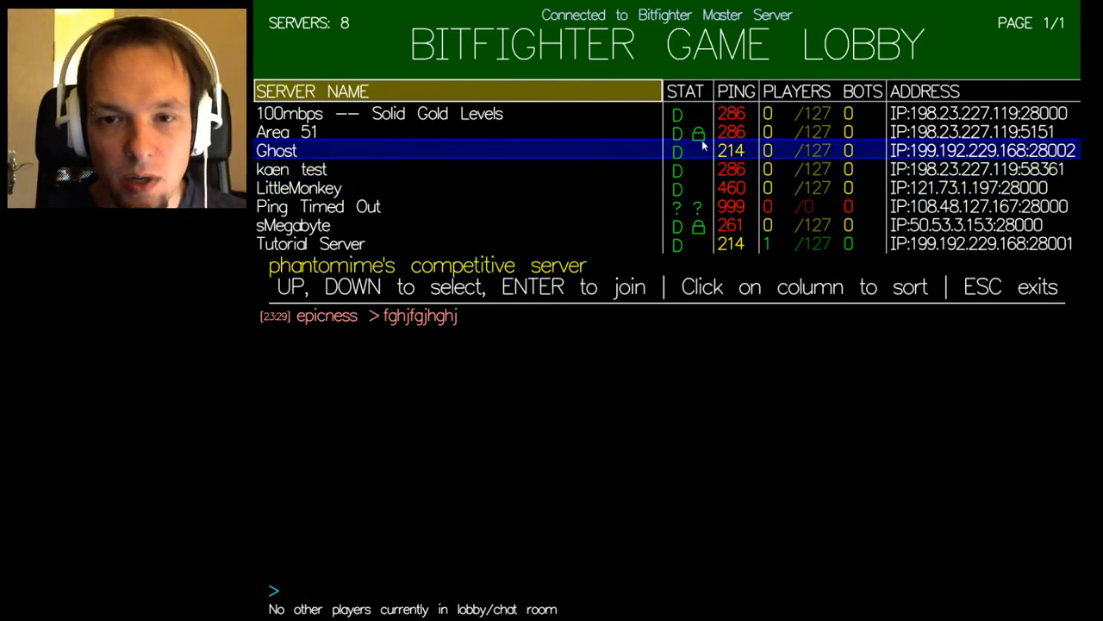
click(388, 113)
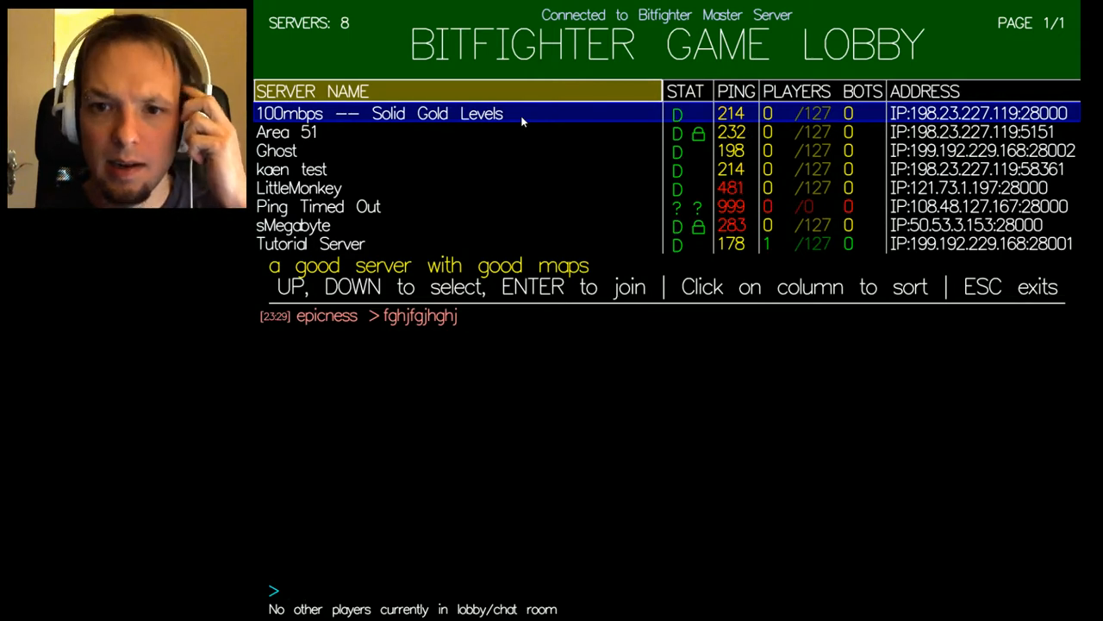
click(400, 132)
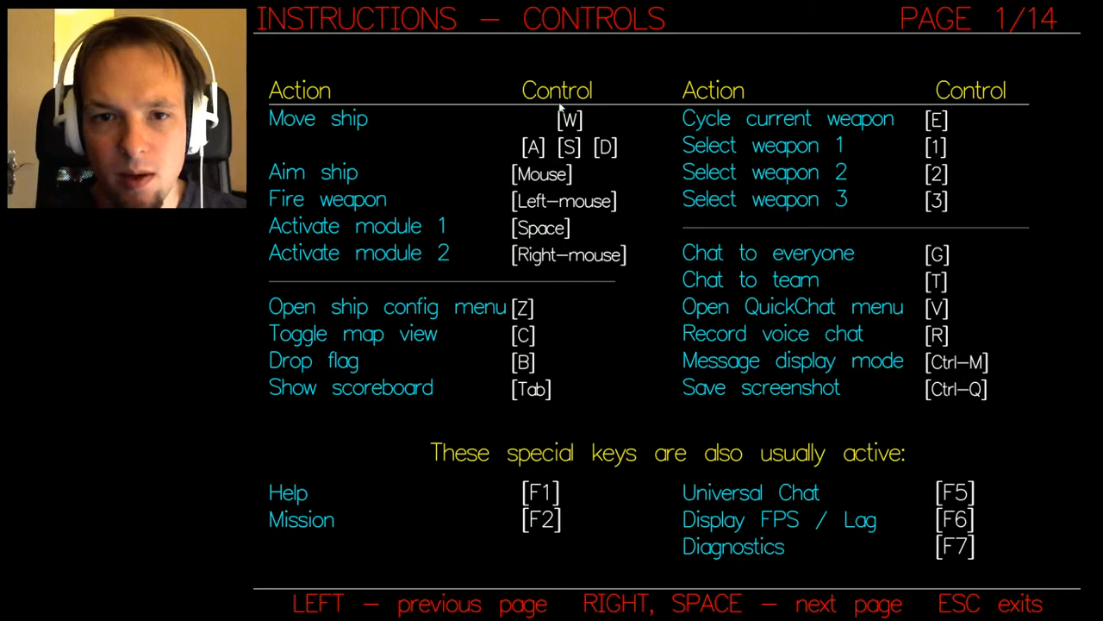
key(Escape)
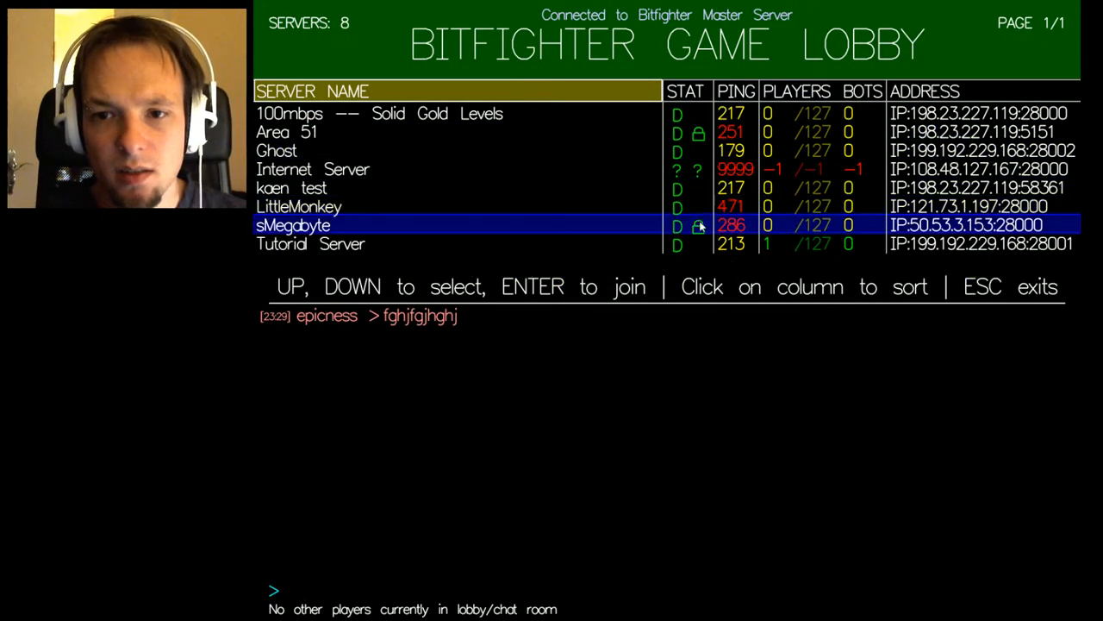